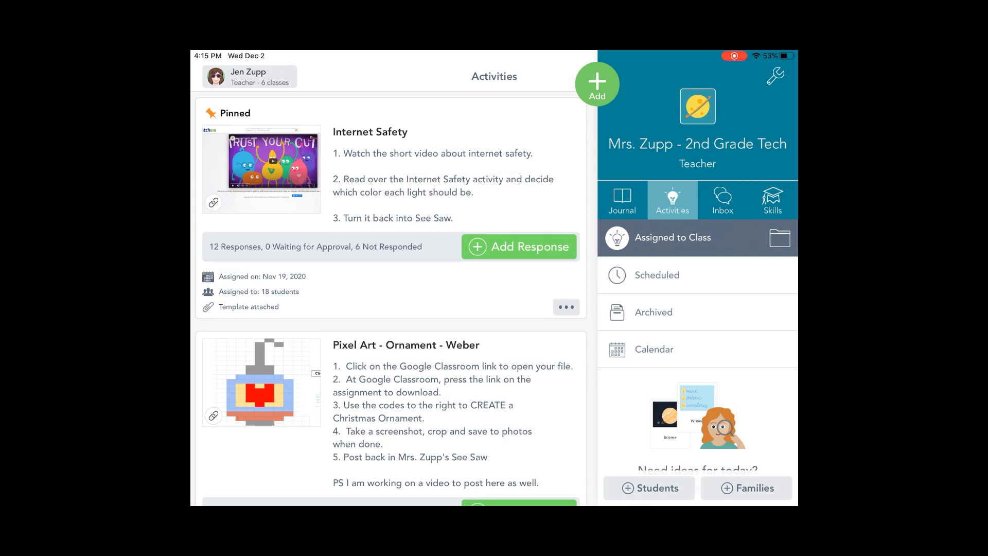
- Open the Pixel Art ornament activity in Seesaw and follow its link to the lesson file
scroll(down, 3)
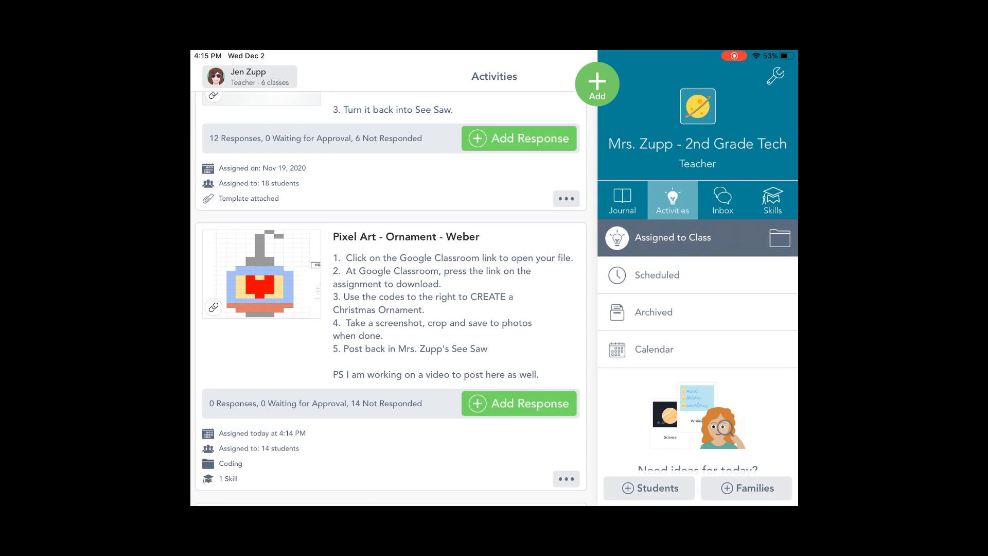
click(518, 403)
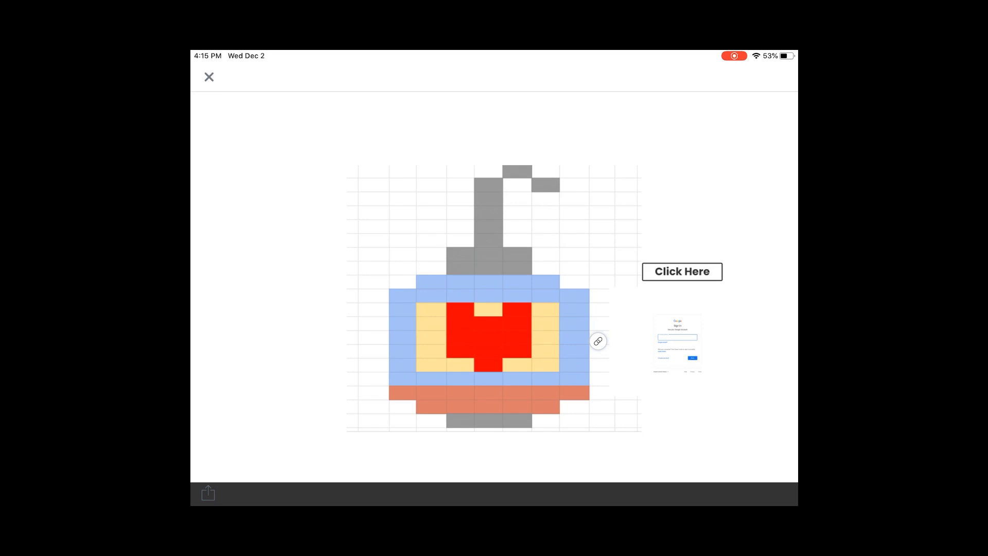
click(209, 77)
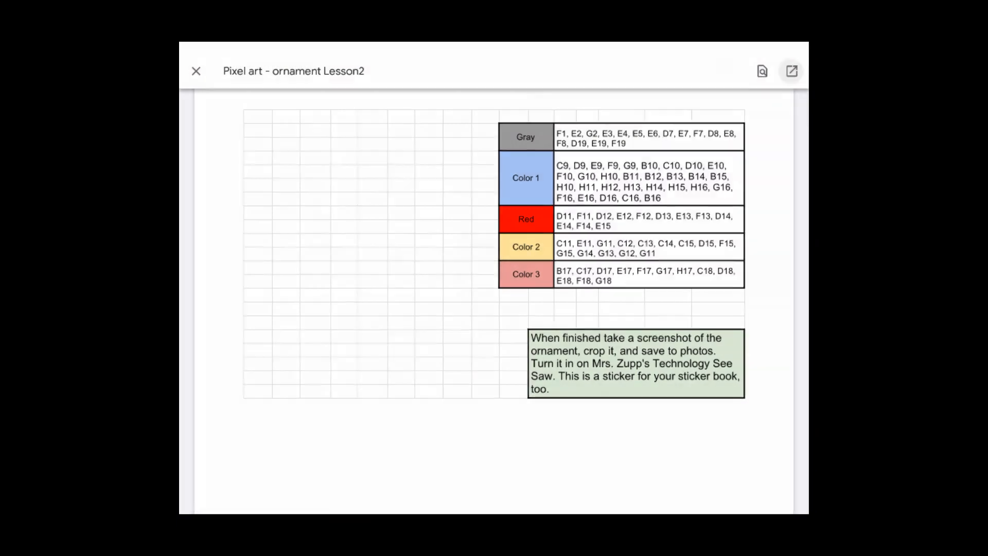
- Open the Pixel art ornament Lesson2 file for editing in Google Sheets
click(791, 71)
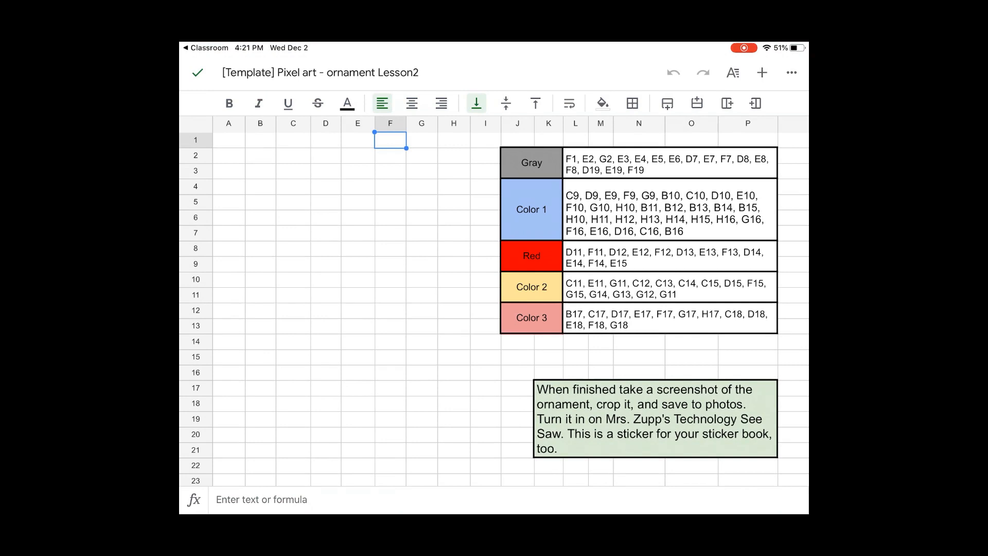
- Fill the gray hanger cells F1, E2, G2, E3:E6 and D7:F7 with gray
click(601, 103)
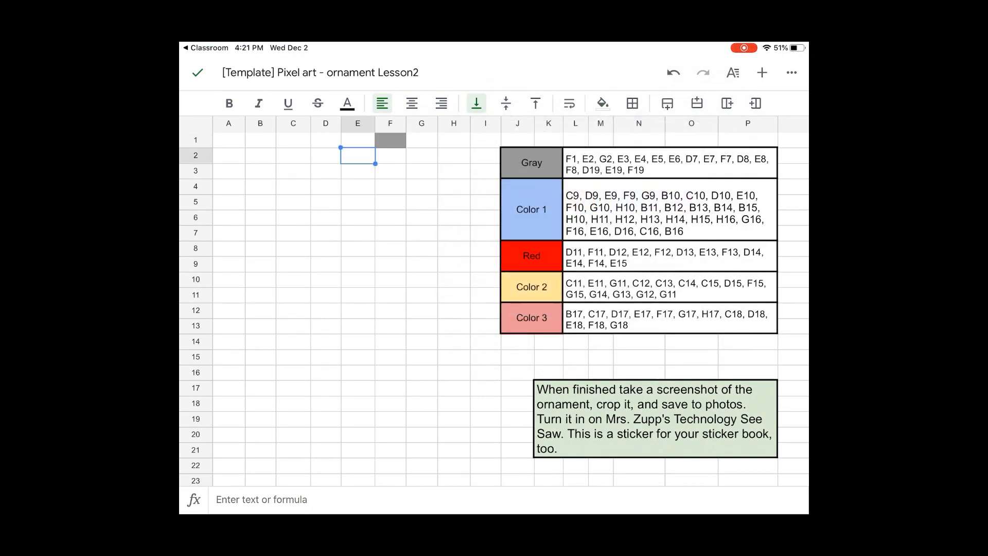
click(601, 103)
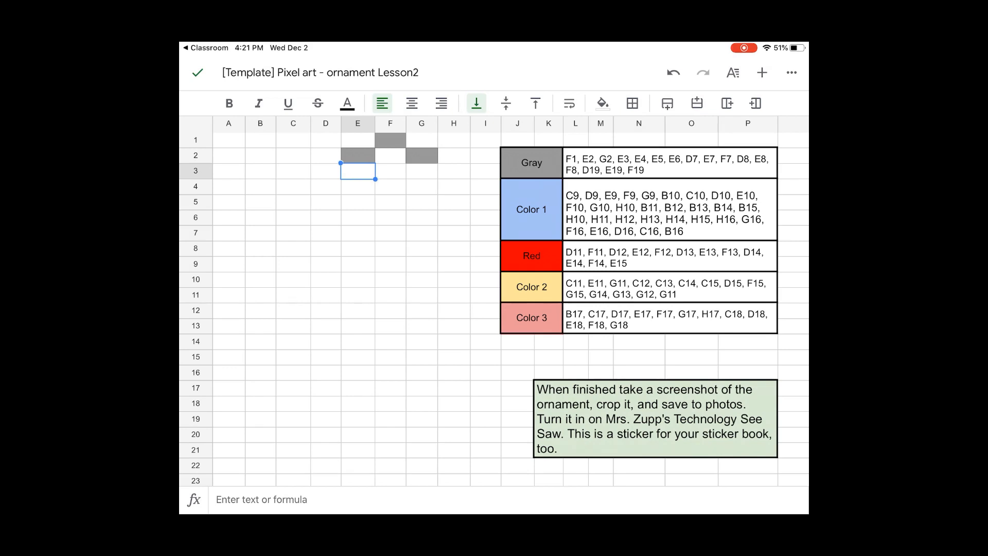
drag(357, 169, 357, 209)
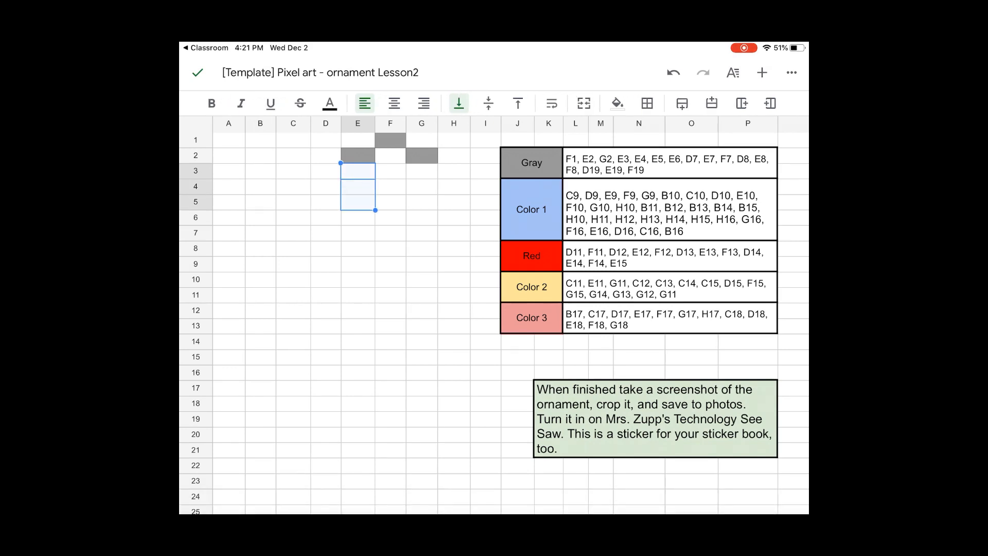
drag(372, 211, 372, 226)
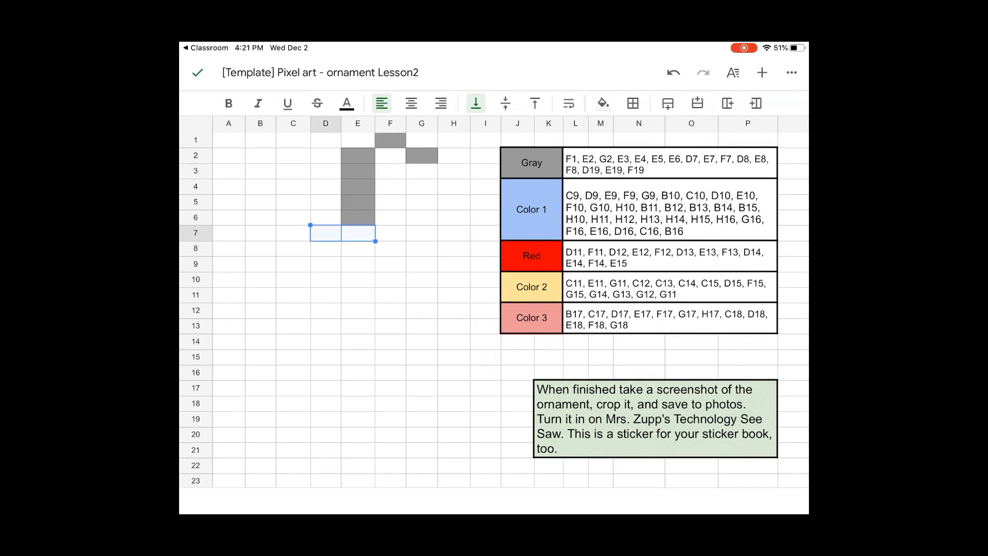
click(602, 103)
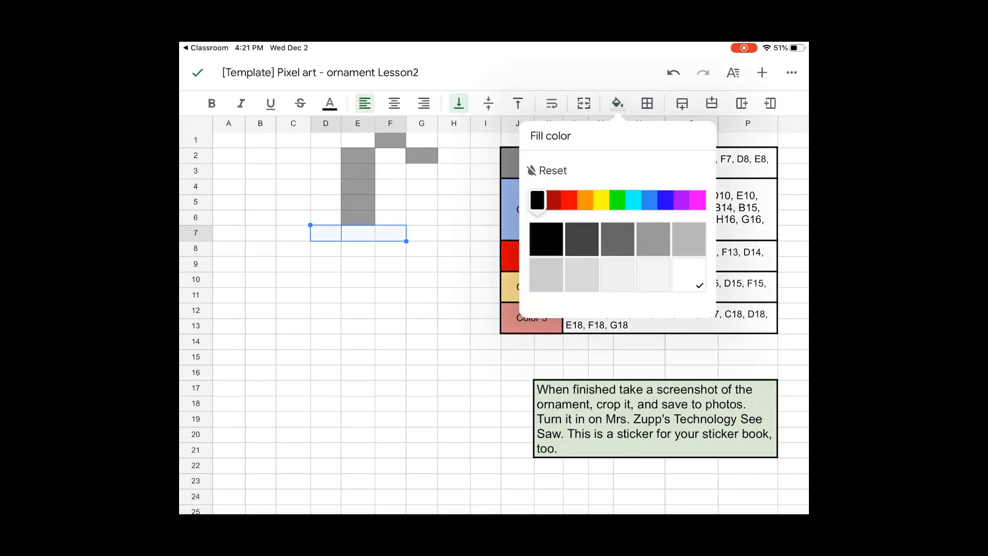
click(654, 237)
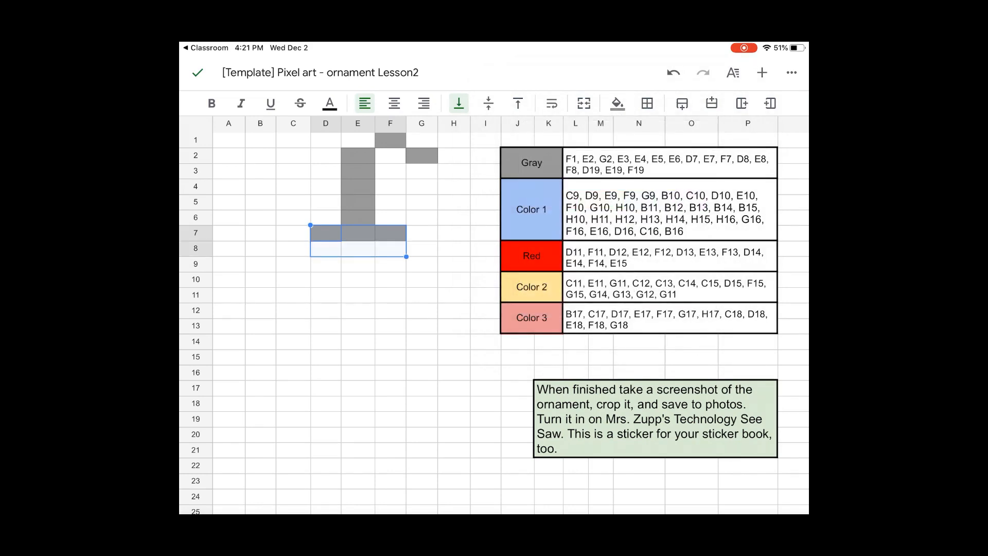
- Fill D8:F8 gray and C9 purple, then select the Color 1 cells D9:G9 for filling
click(617, 103)
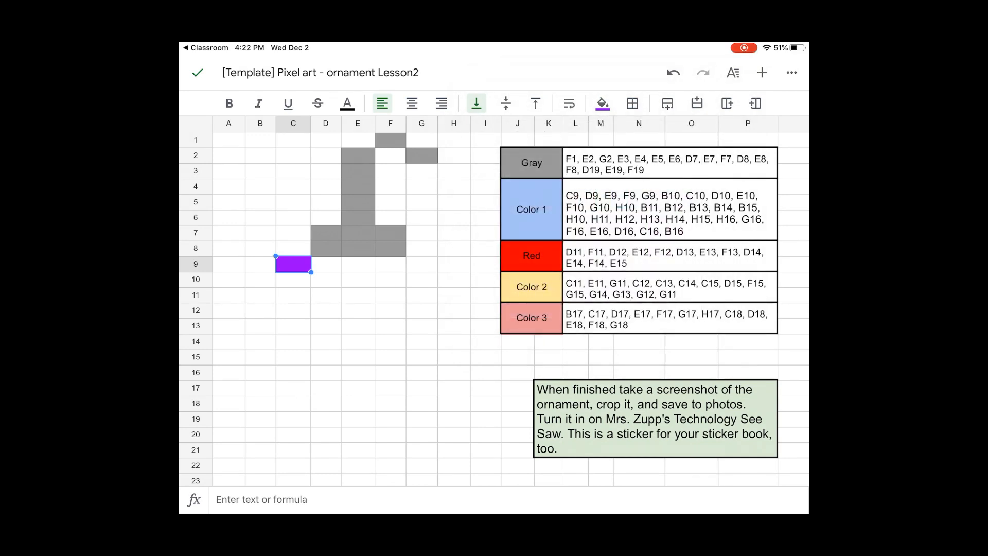
drag(293, 264, 398, 264)
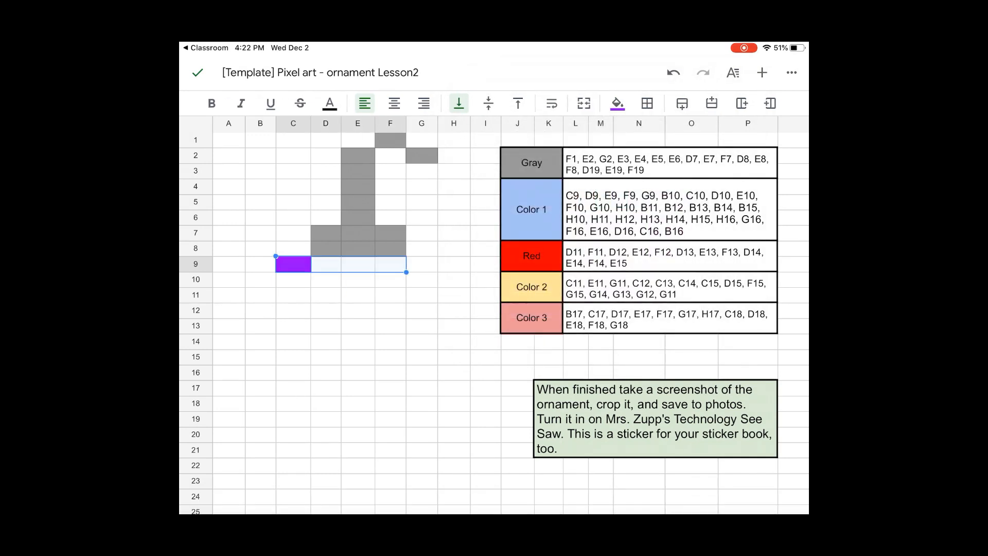
click(616, 103)
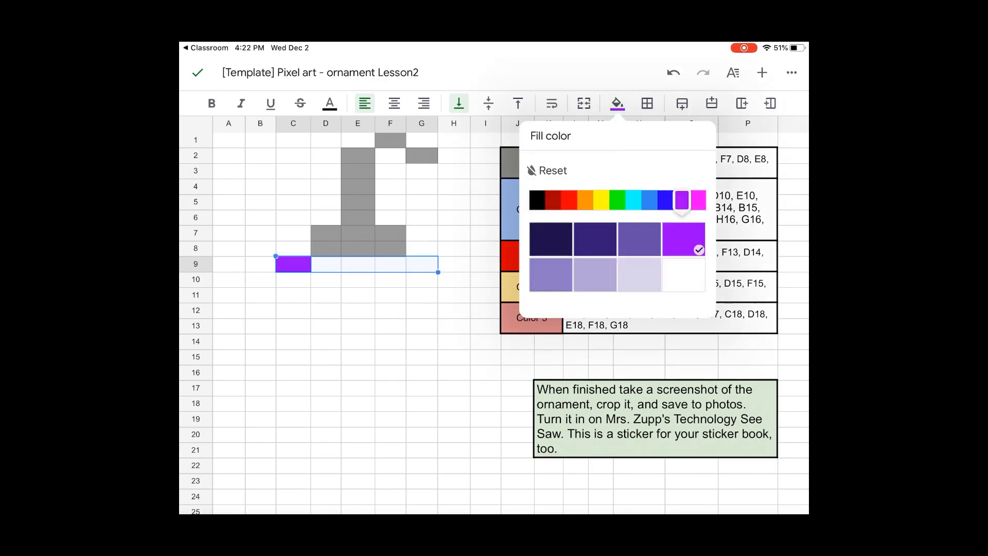